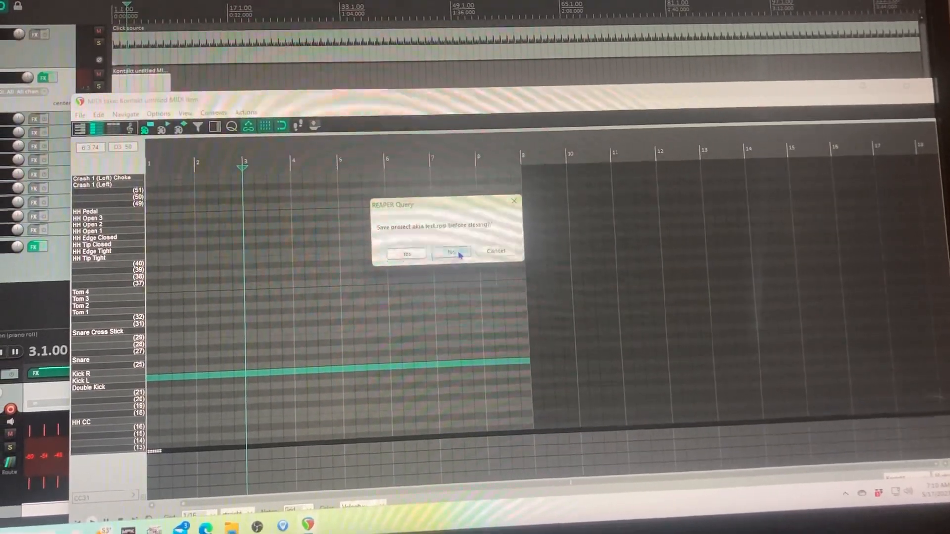
# - Close the REAPER MIDI drum project, answering No to saving changes
pyautogui.click(451, 251)
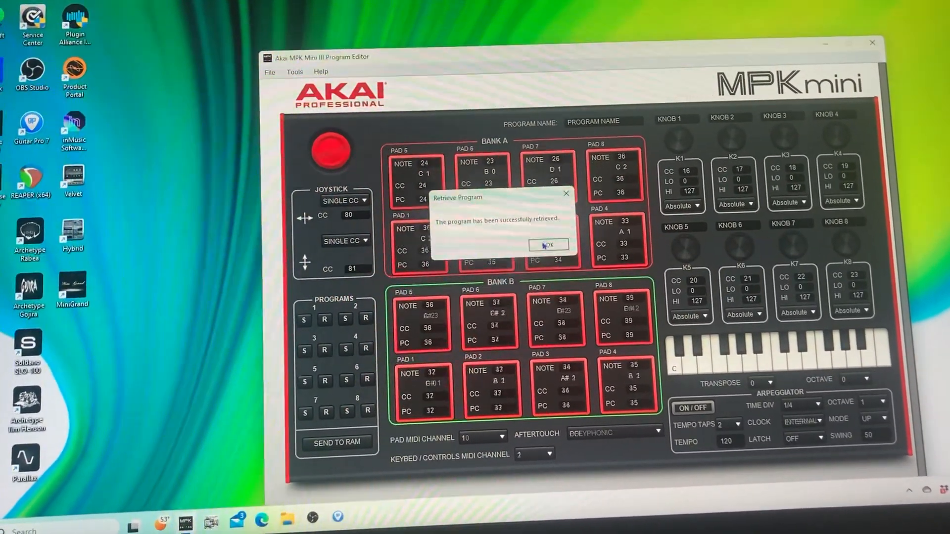
# - Confirm the 'Retrieve Program' success message so the controller's pad notes, CC and PC values load
pyautogui.click(546, 245)
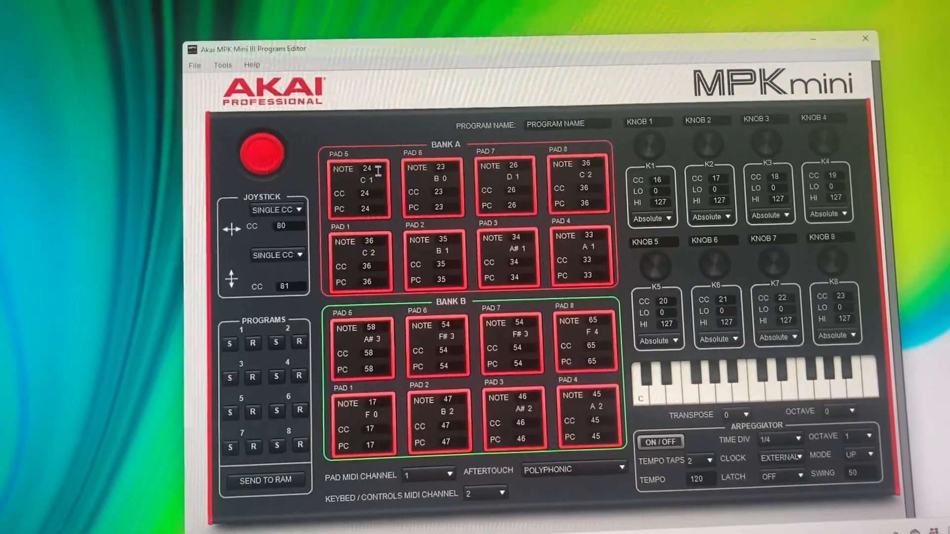